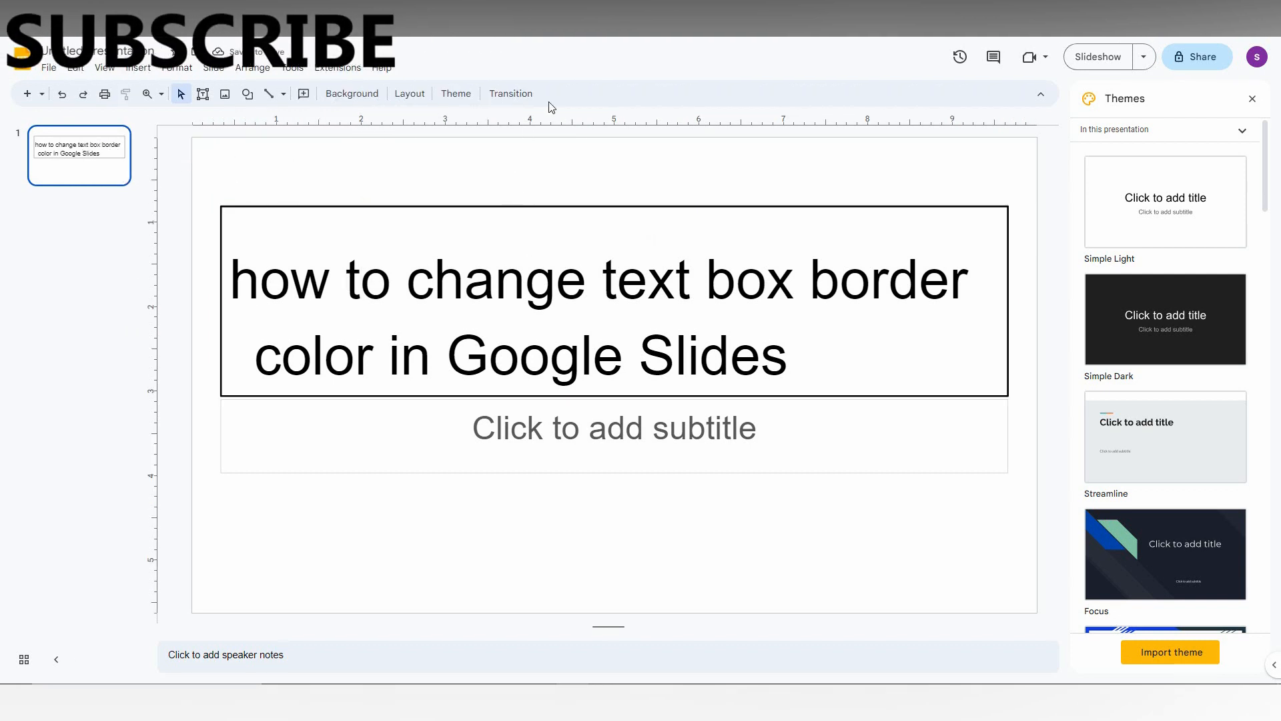
Step: Select the title text box reading 'how to change text box border color in Google Slides'
click(597, 277)
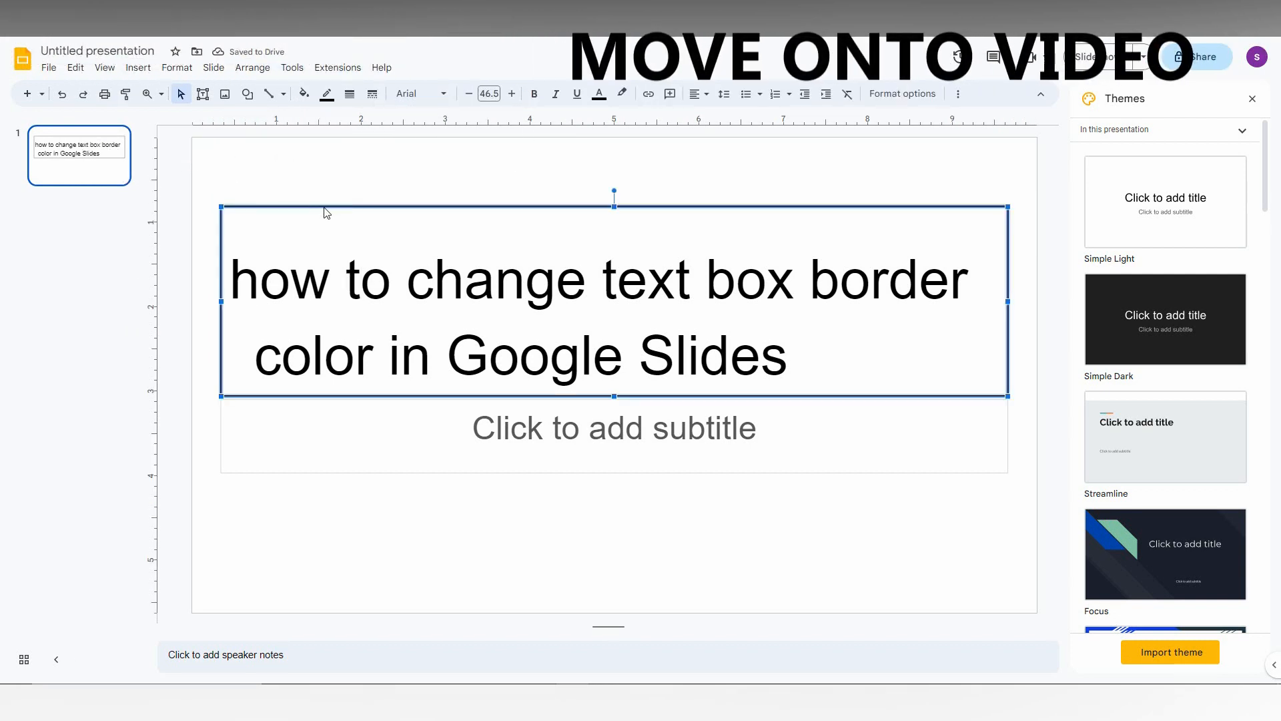
mouse_move(371, 94)
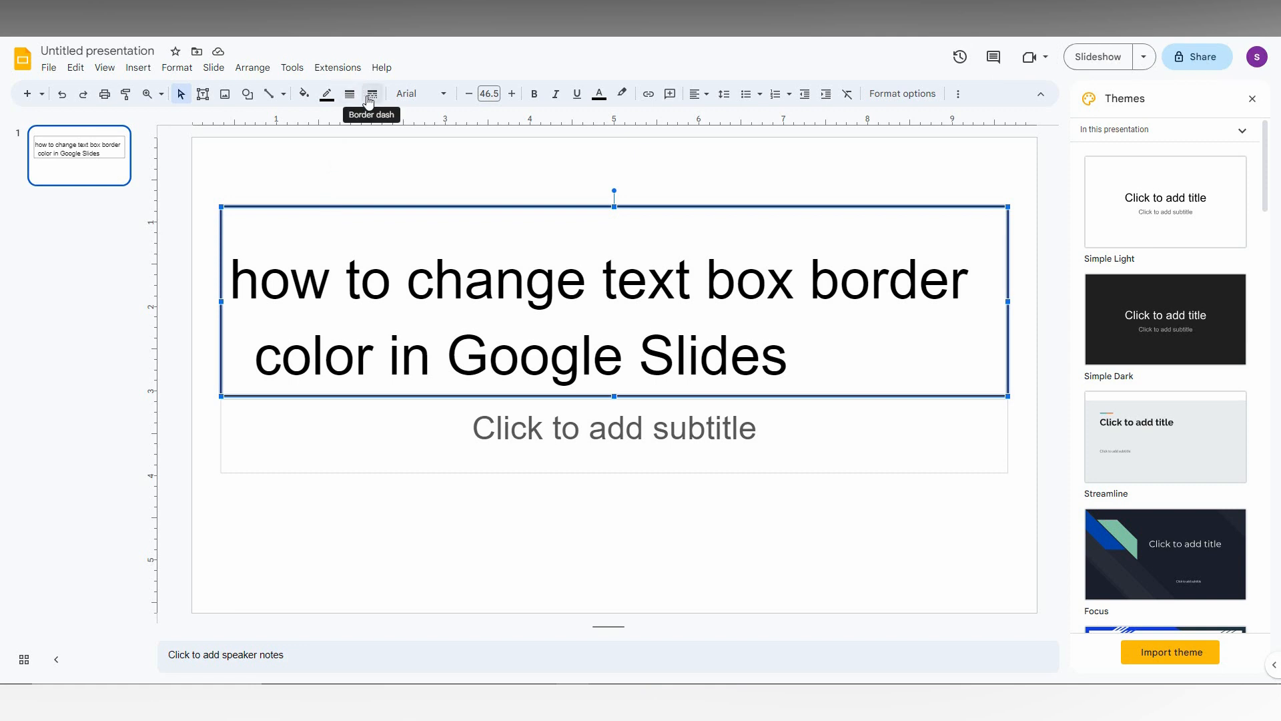
mouse_move(327, 93)
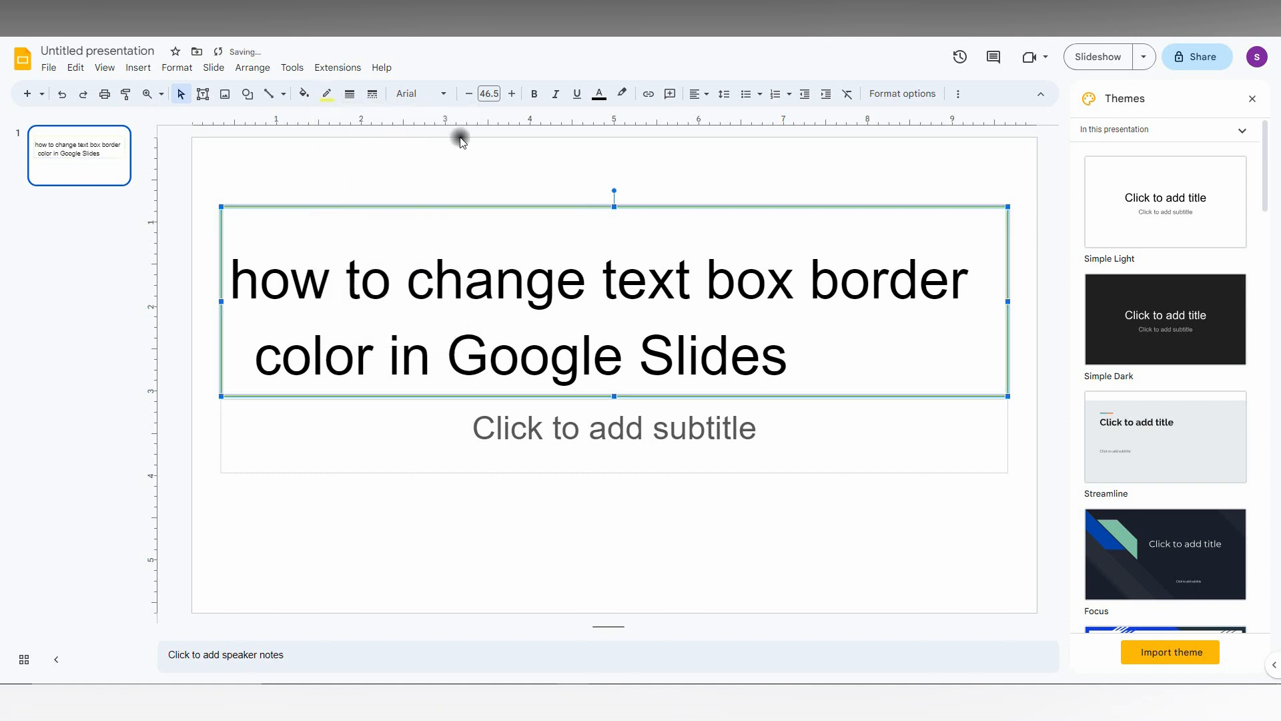
Step: Thicken the title box border to 3px and recolour it orange-gold
click(349, 93)
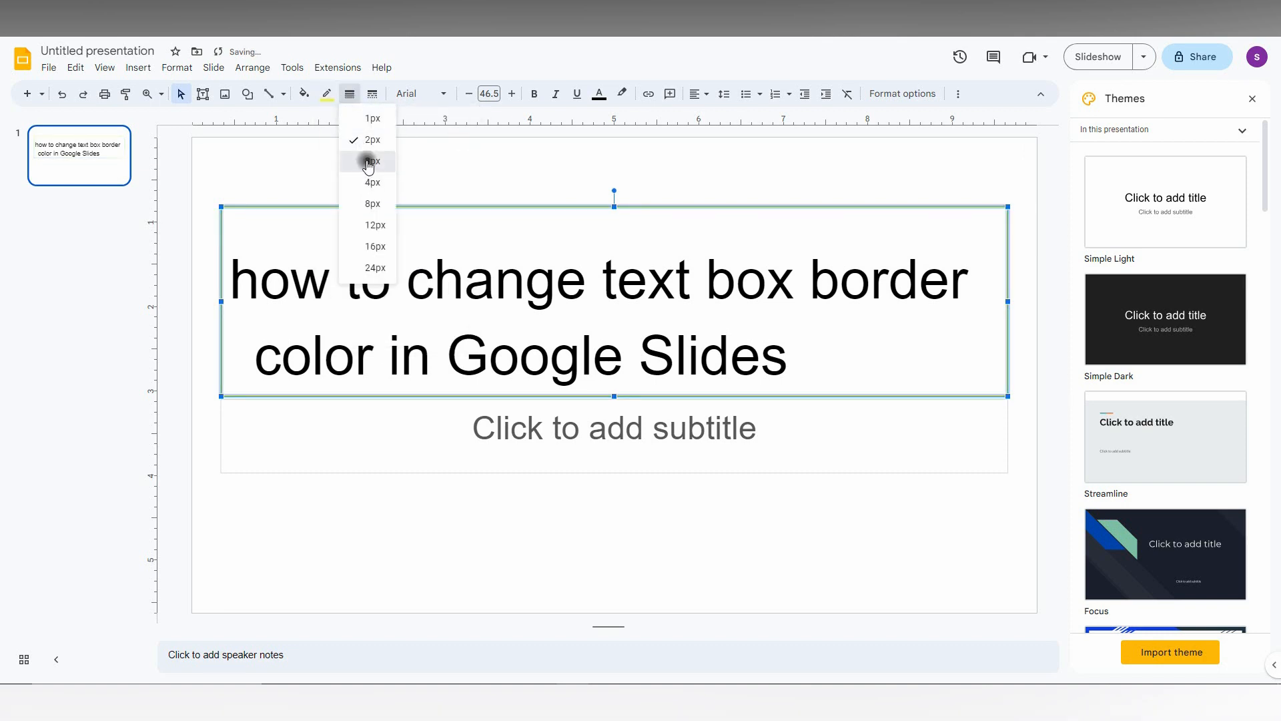
click(372, 161)
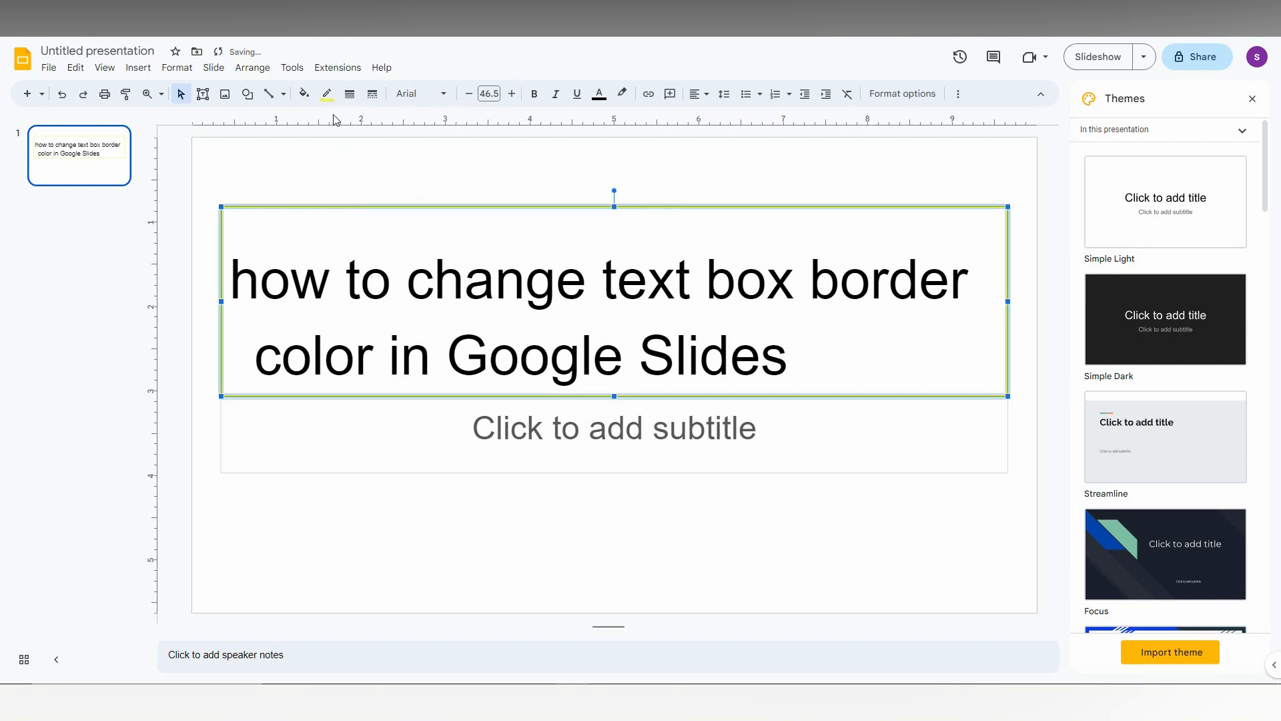
click(327, 94)
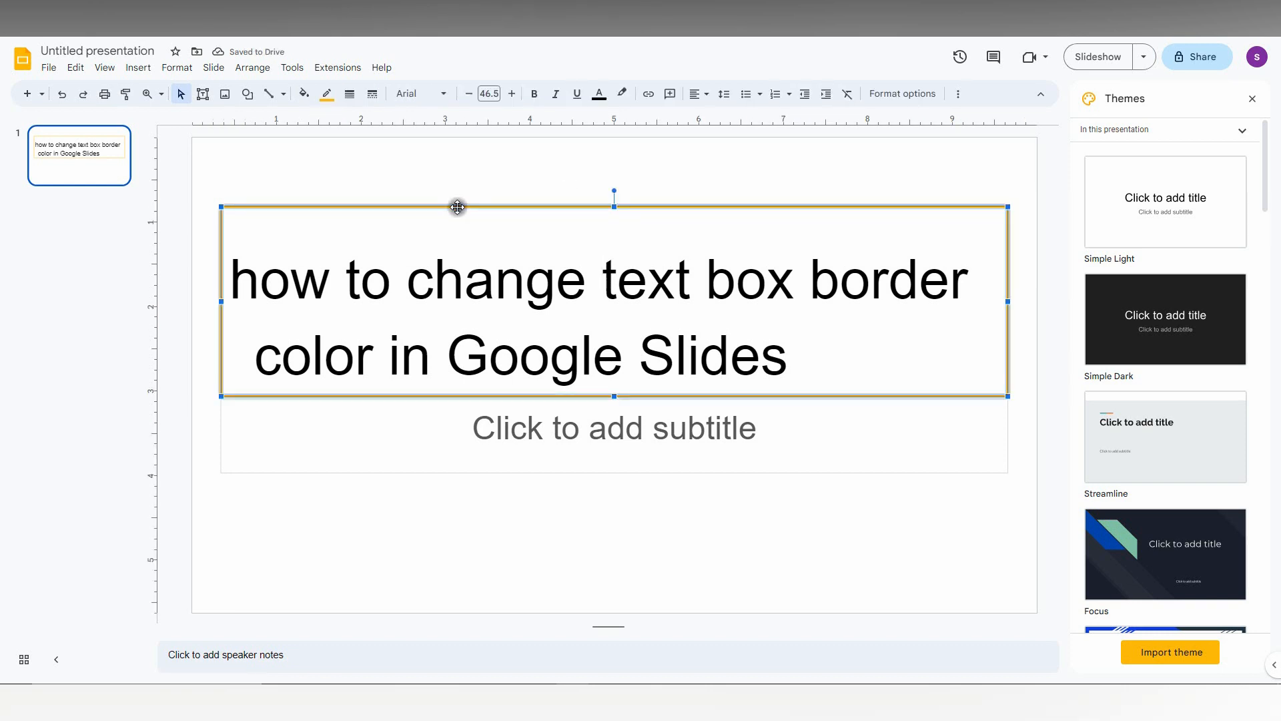
click(326, 93)
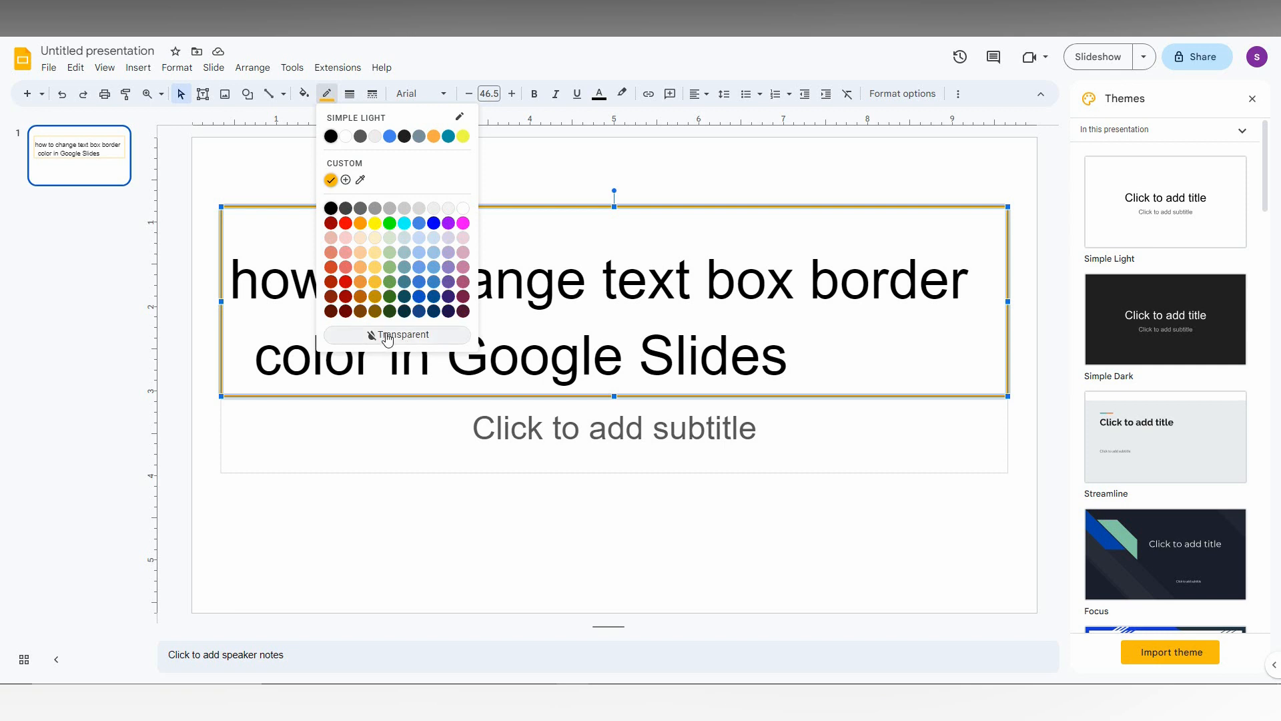
Step: Apply a custom magenta-purple border colour using the Custom hue slider
click(345, 180)
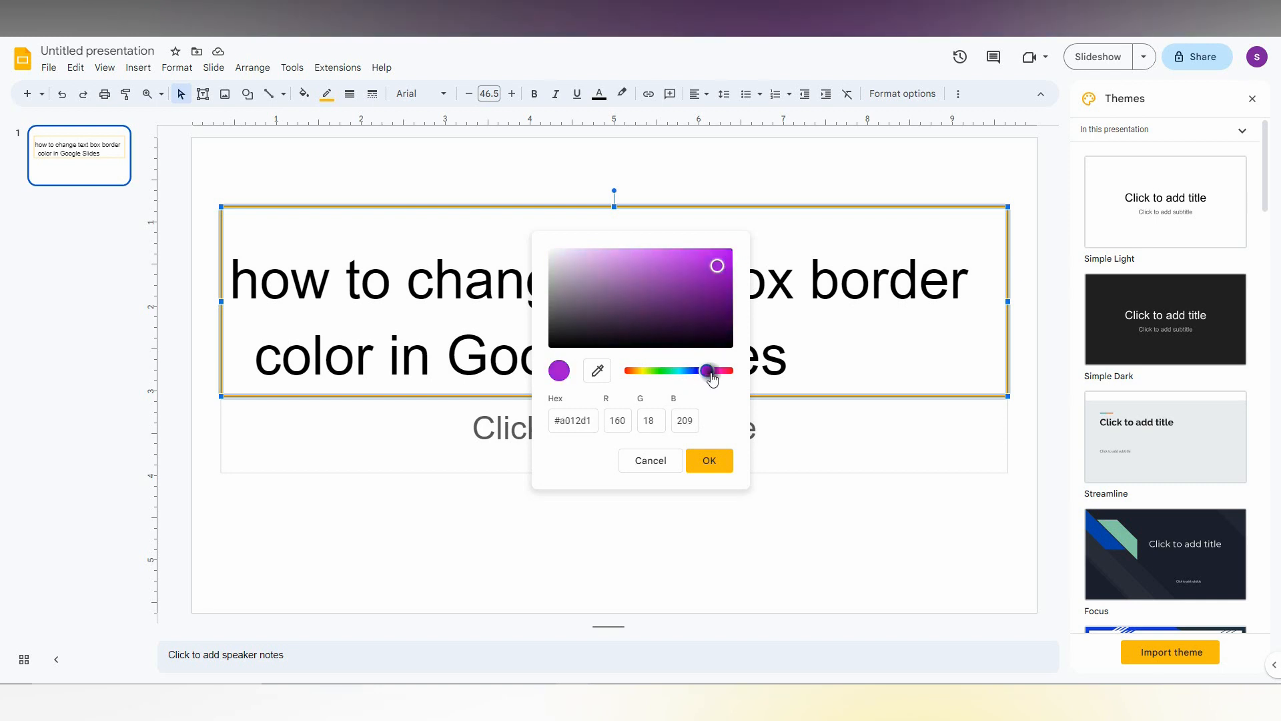
drag(707, 370, 714, 370)
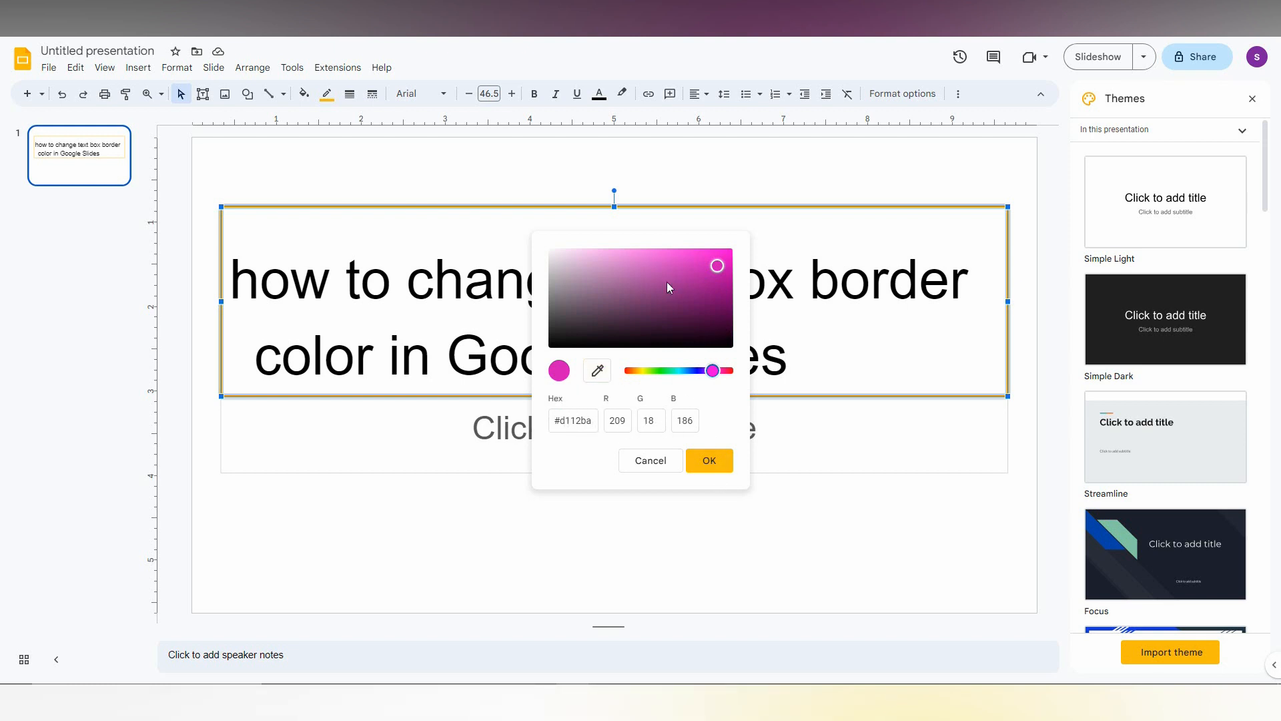
click(708, 460)
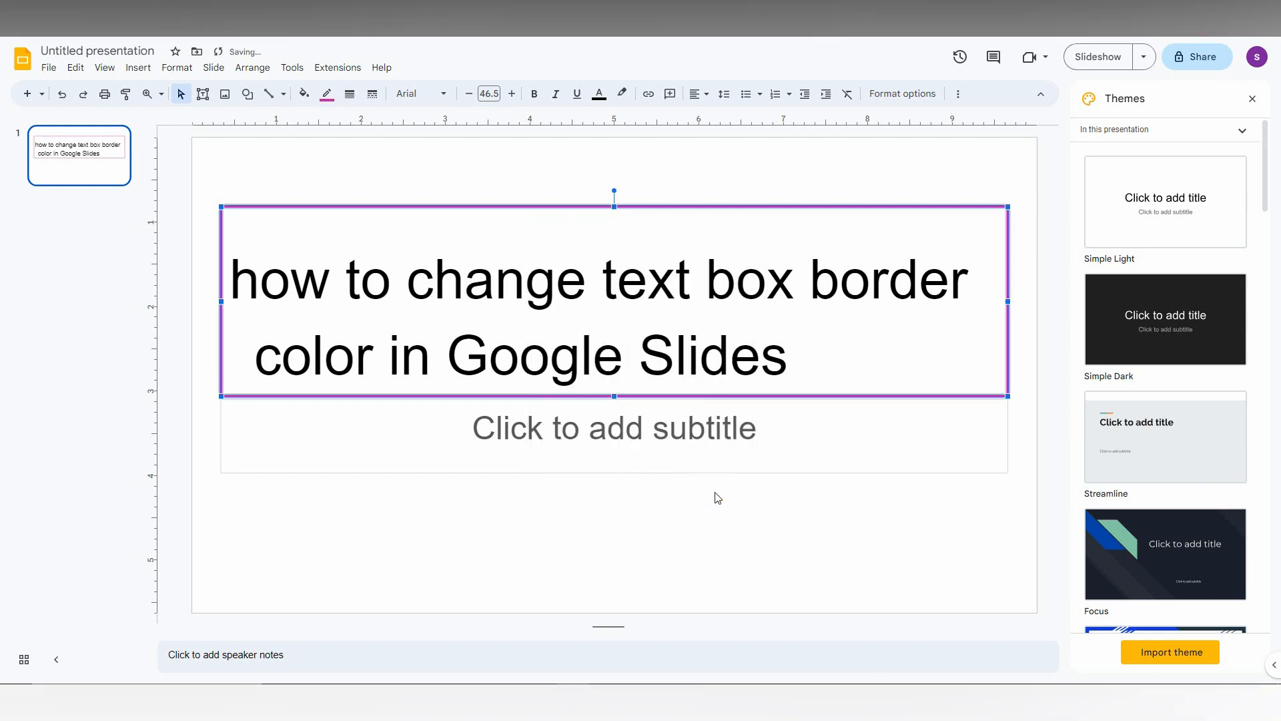